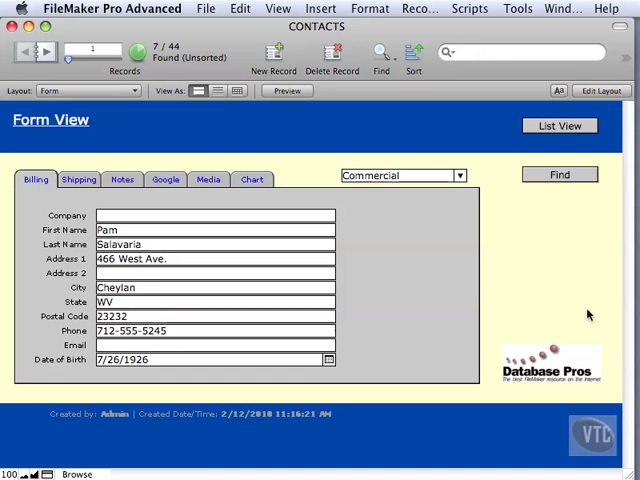
pyautogui.moveTo(560, 9)
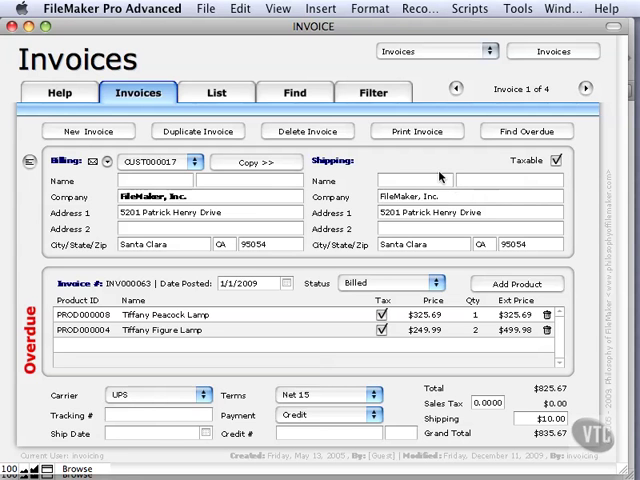
# Copy the INVOICE layout's previous/next record arrows and record-counter text in Layout mode.
pyautogui.click(278, 8)
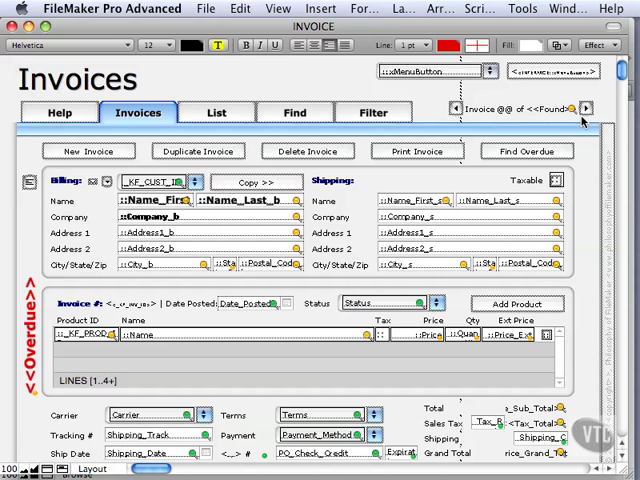
pyautogui.moveTo(440, 90)
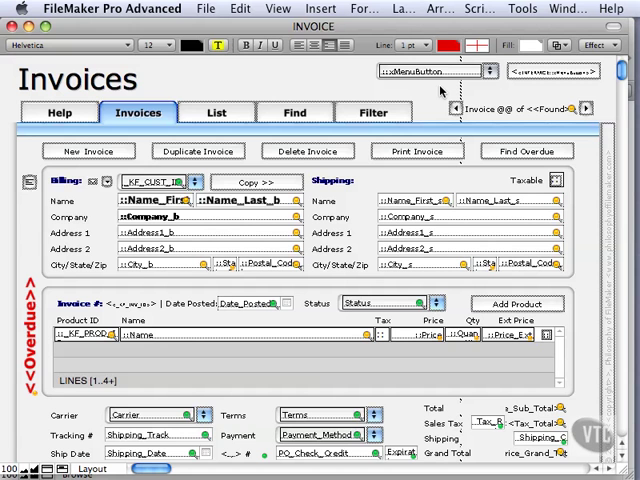
pyautogui.moveTo(438, 92)
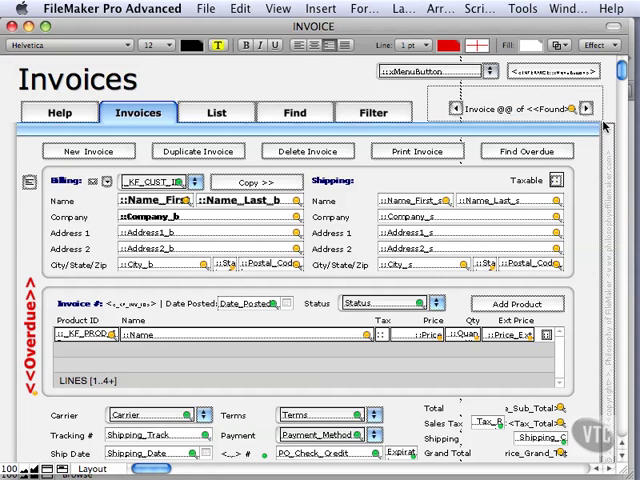
pyautogui.click(510, 110)
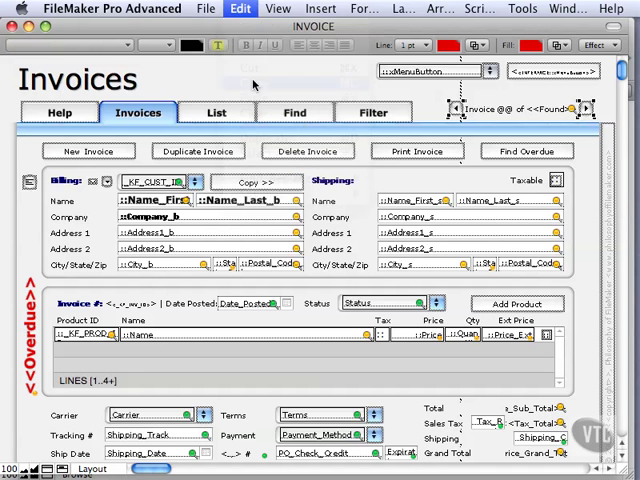
pyautogui.click(568, 8)
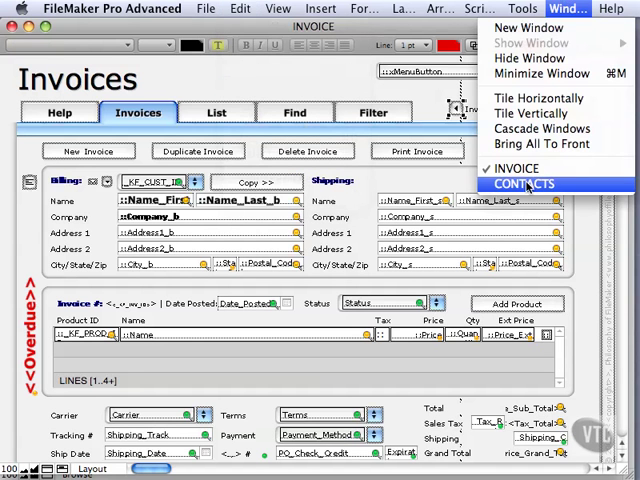
# Paste the copied navigation arrows onto the CONTACTS Form layout beside the Find button.
pyautogui.click(523, 184)
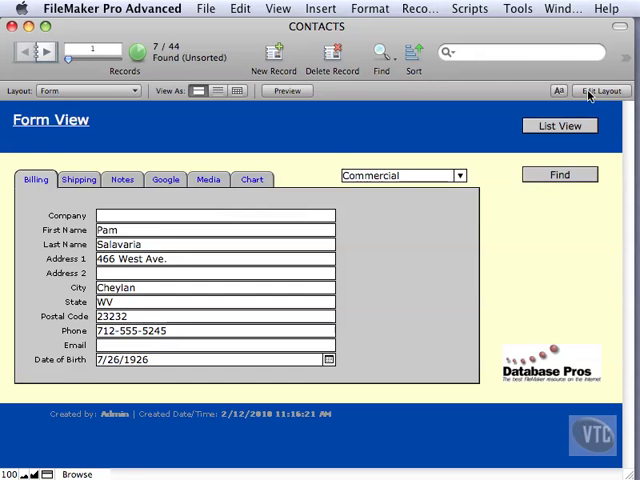
pyautogui.click(239, 8)
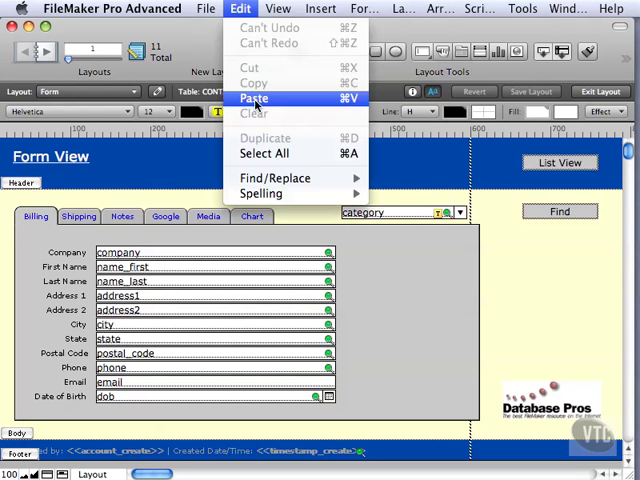
pyautogui.click(255, 98)
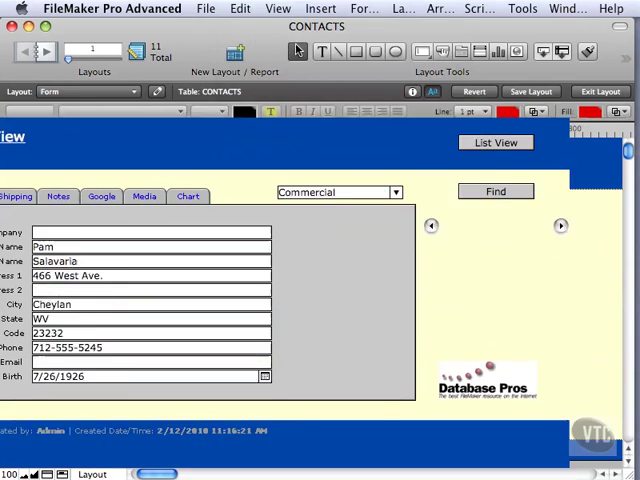
# Exit Layout mode and test the pasted arrows by stepping through several contact records.
pyautogui.click(600, 91)
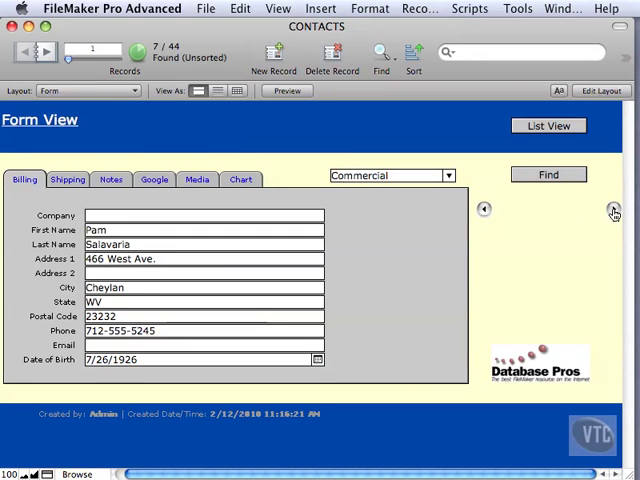
pyautogui.click(613, 209)
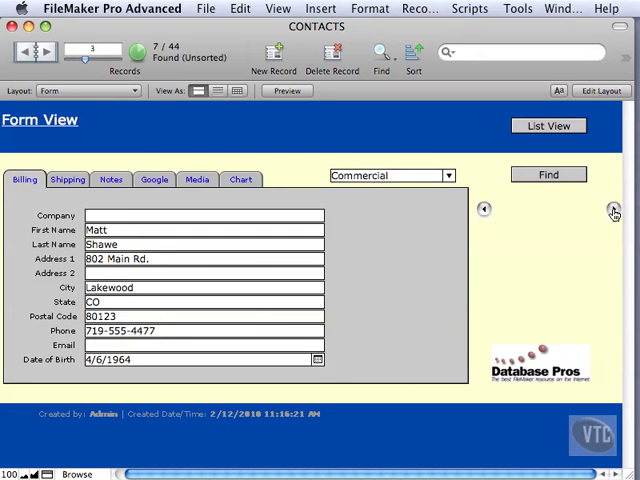
pyautogui.click(614, 210)
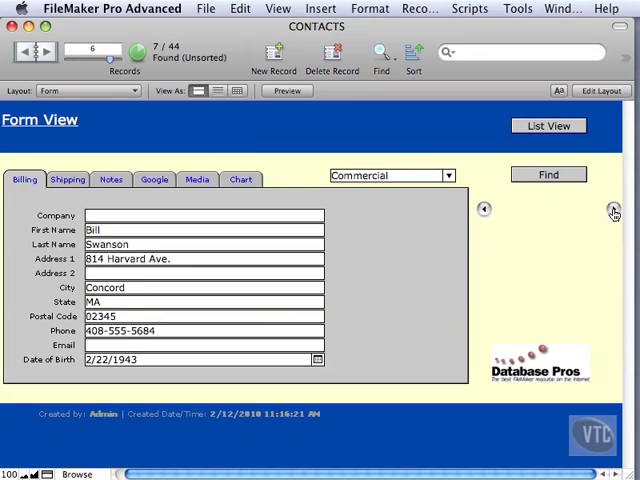
pyautogui.click(483, 209)
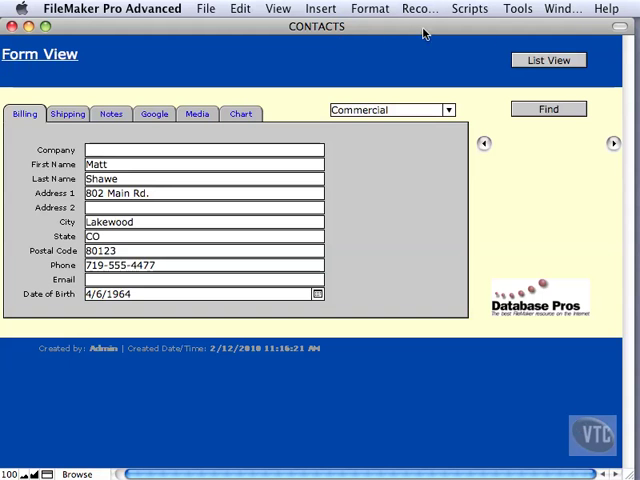
pyautogui.moveTo(245, 197)
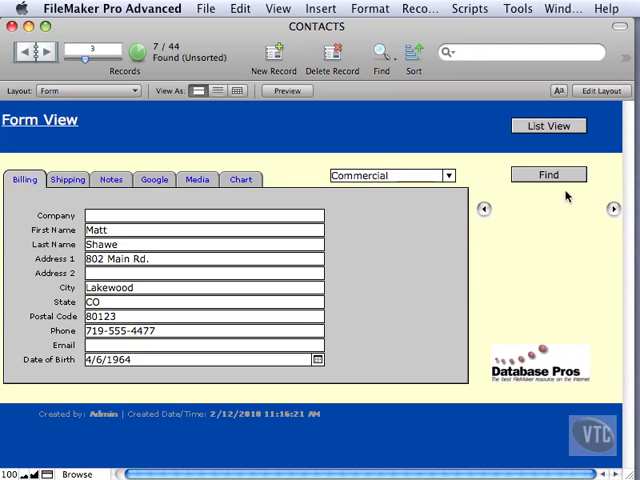
pyautogui.moveTo(562, 103)
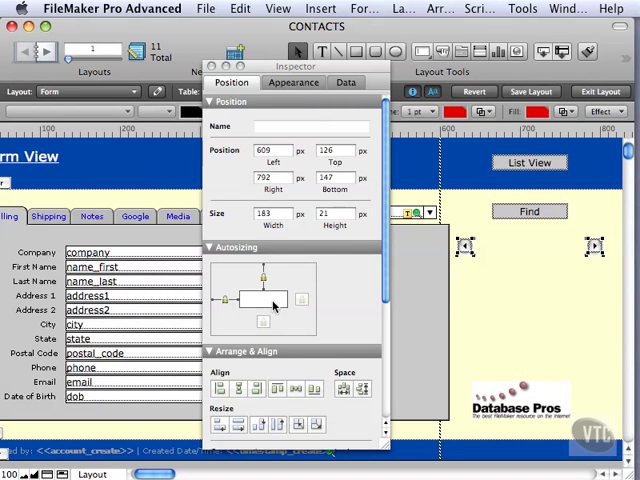
pyautogui.moveTo(270, 305)
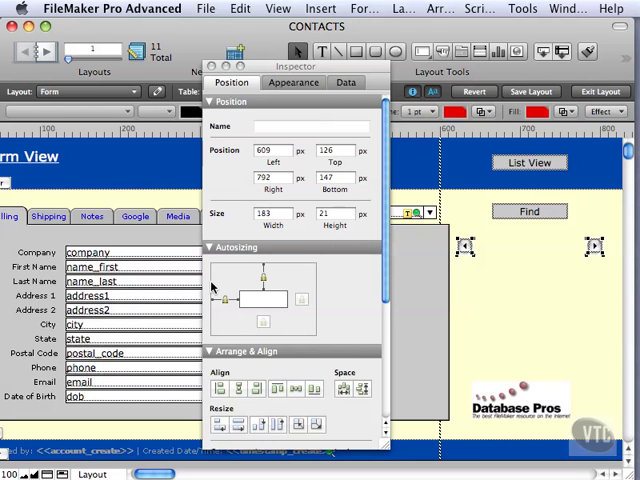
pyautogui.moveTo(303, 258)
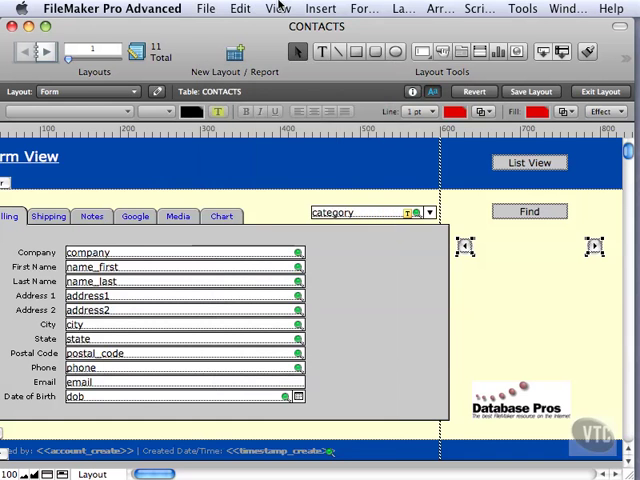
# Exit Layout mode and step forward and back through contacts, ending on record 3.
pyautogui.click(599, 91)
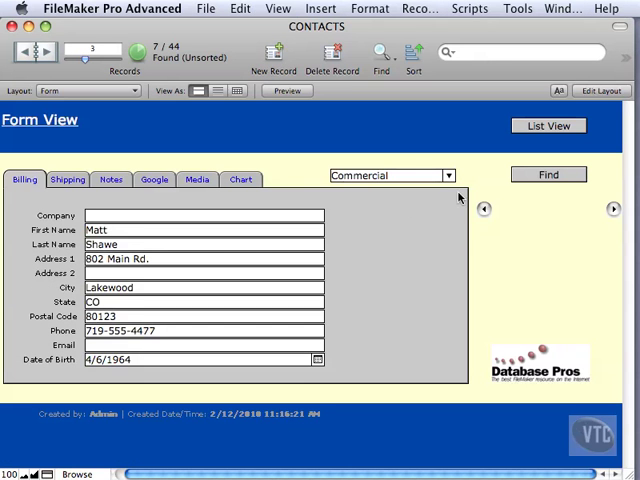
pyautogui.click(614, 209)
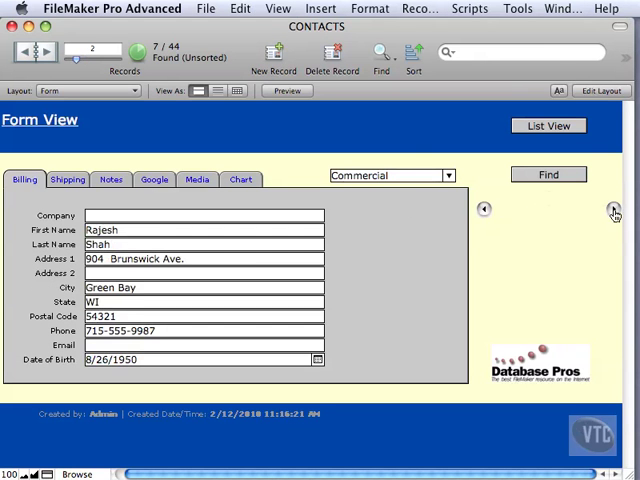
pyautogui.click(485, 210)
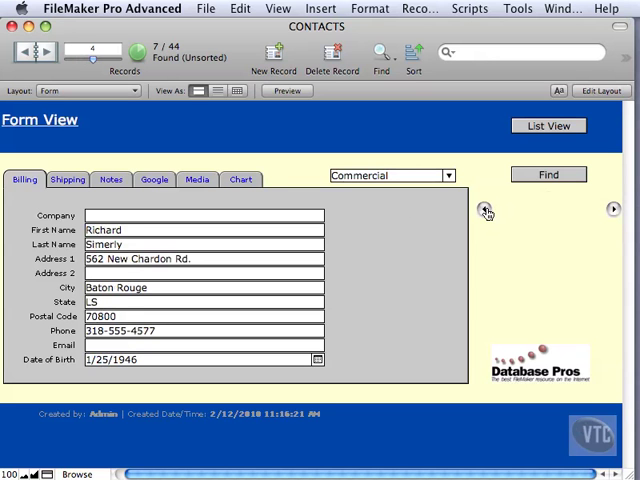
pyautogui.click(484, 211)
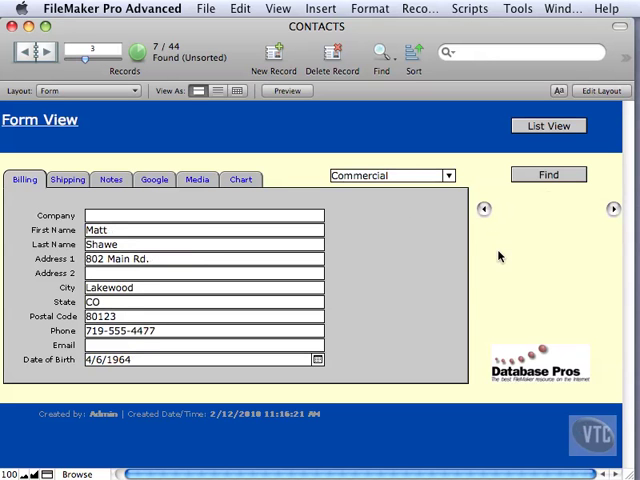